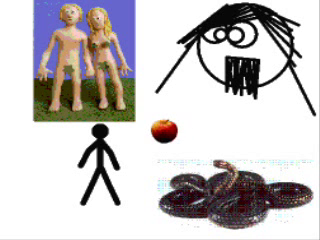
- Drag the apple from the page centre up onto the clay couple picture
left_click_drag(155, 130, 78, 55)
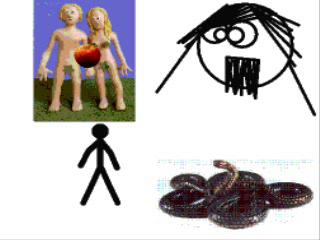